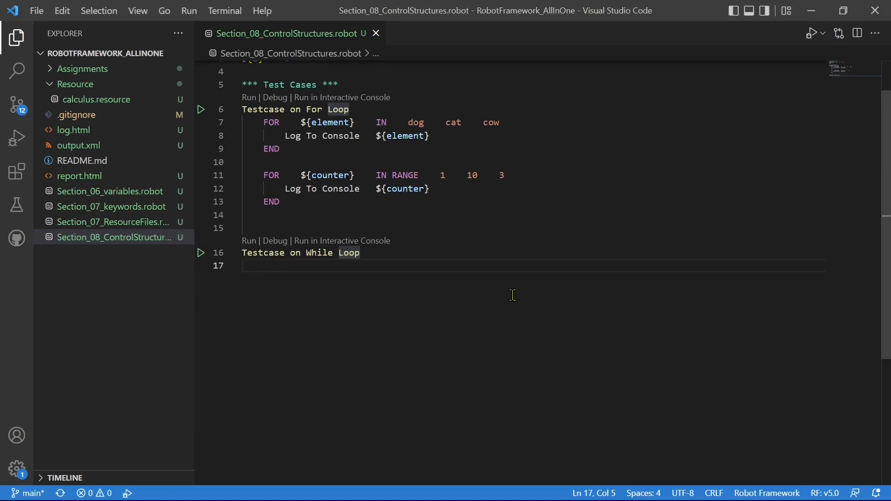
Step: Insert the WHILE statement template from 'Whil' autocomplete under 'Testcase on While Loop'
type("W")
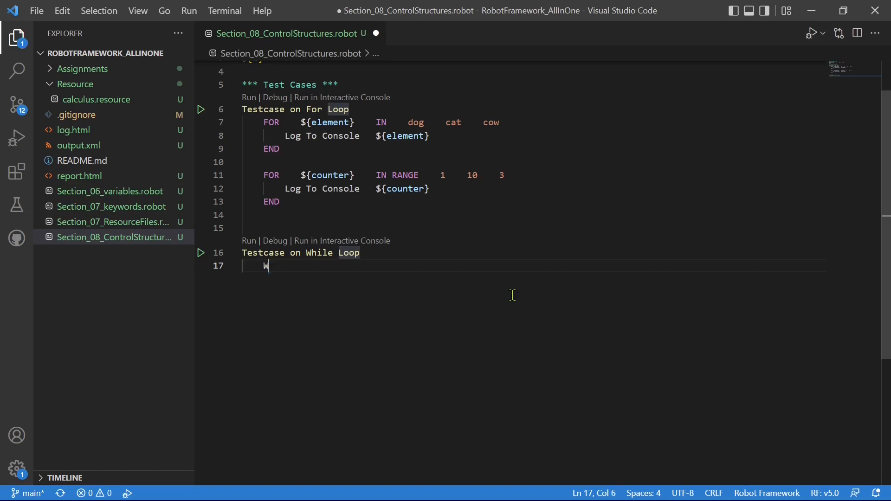
type("hil")
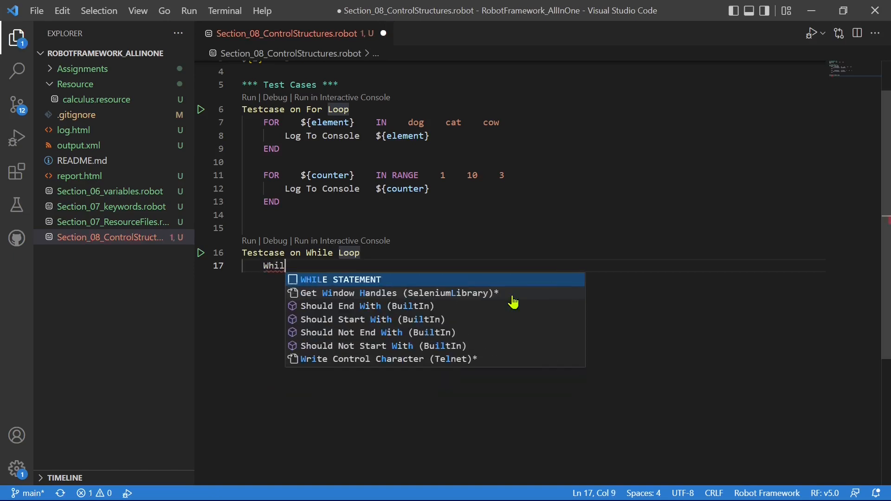
left_click(340, 279)
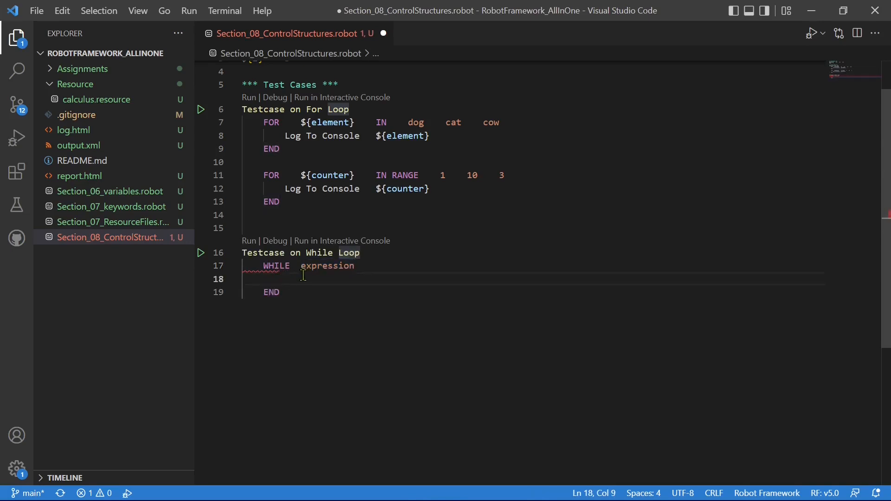
Step: Set the WHILE condition to ${i}>1 and add a Log To Console ${i} body
double_click(328, 265)
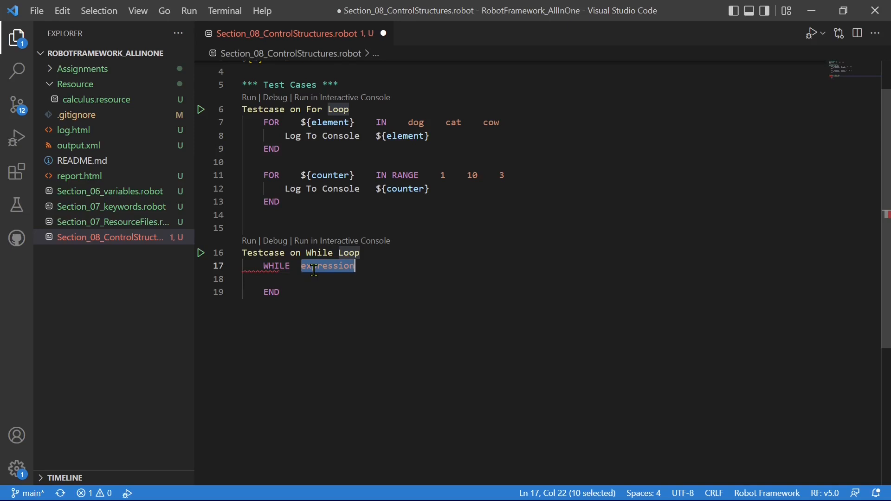
type("$")
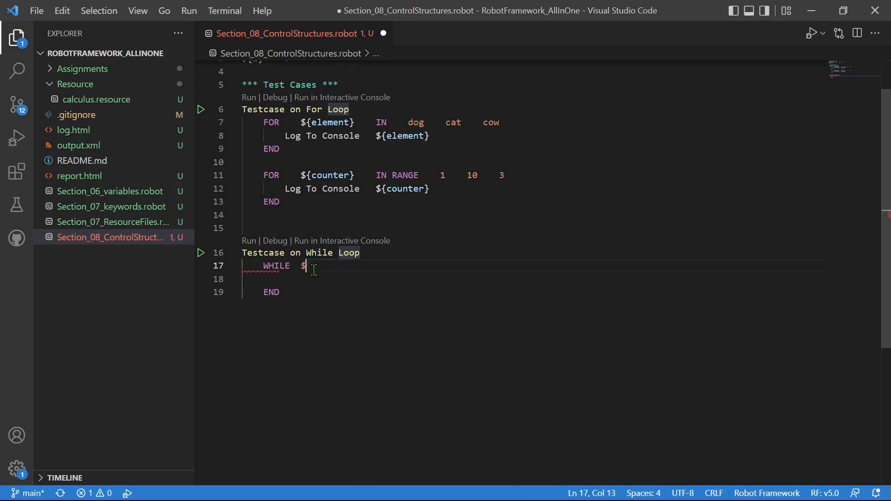
type("{}")
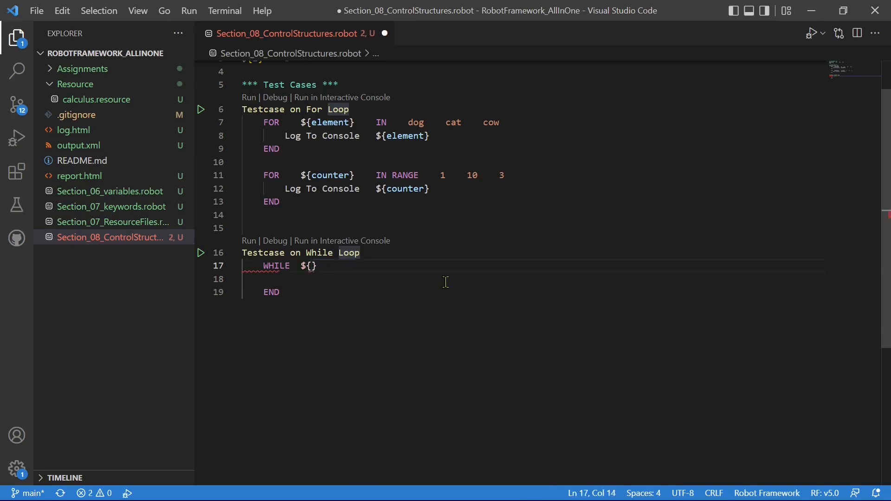
type("i")
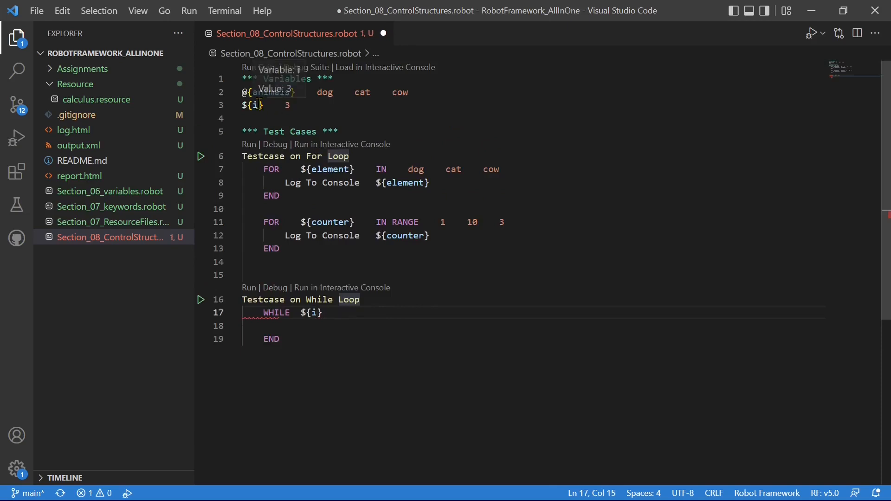
left_click(306, 106)
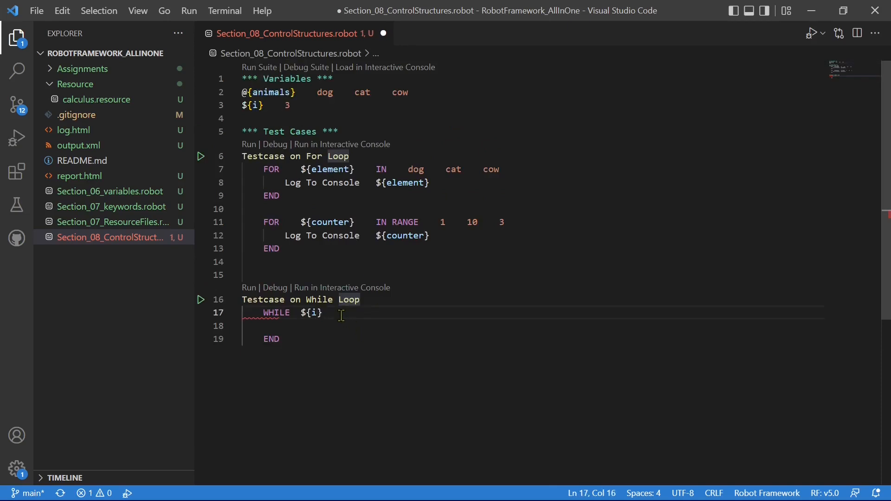
type(">")
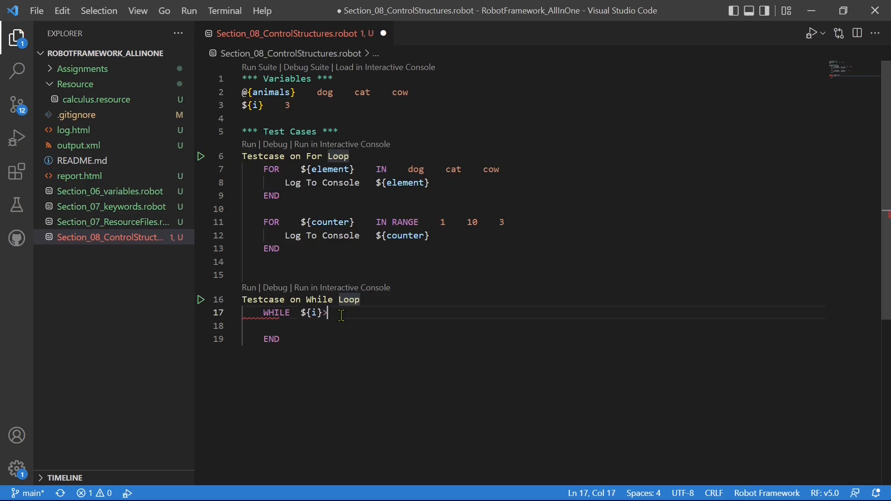
type("log")
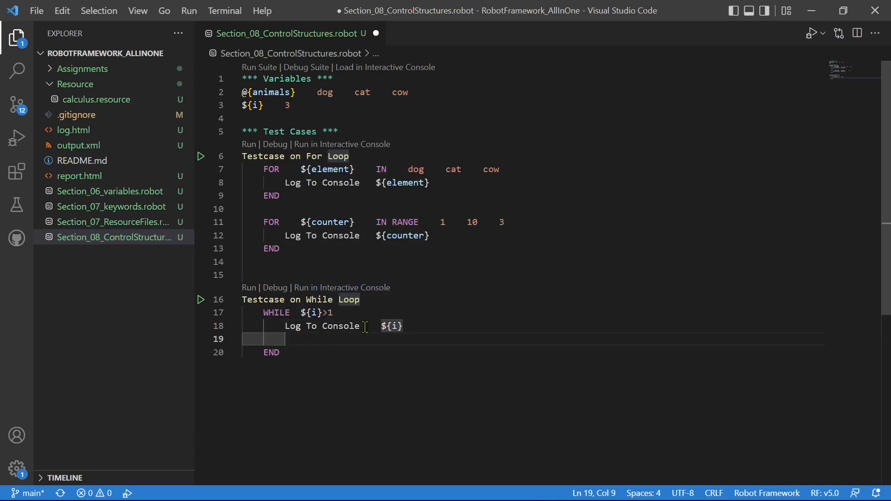
mouse_move(312, 312)
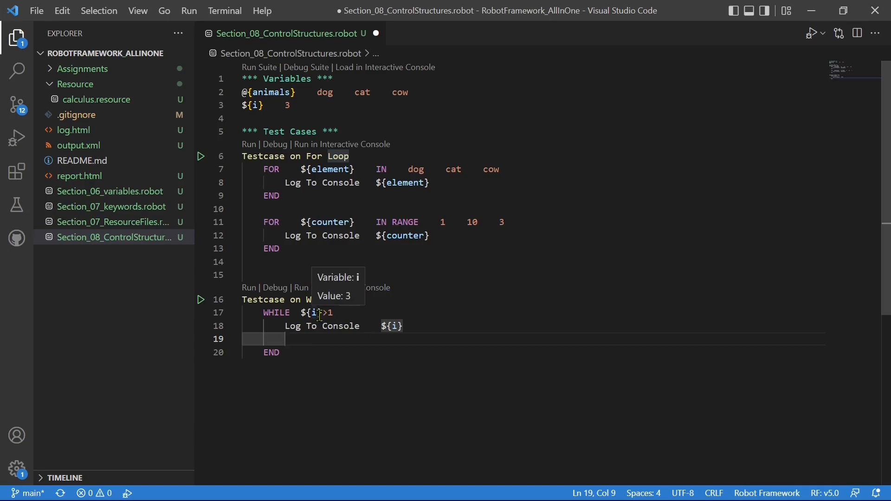
mouse_move(321, 334)
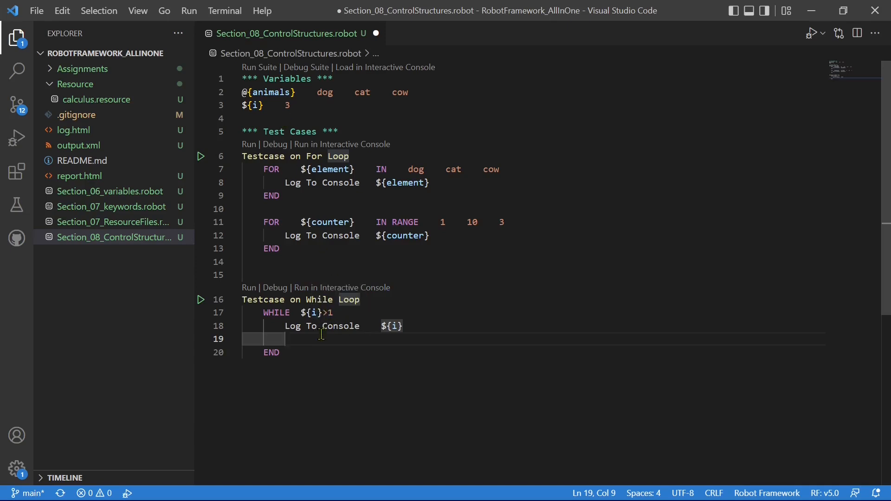
Step: Add '${i}= Evaluate ${i}-1' inside the loop and save the file
type("${i}=    Evaluate    ${i}-1")
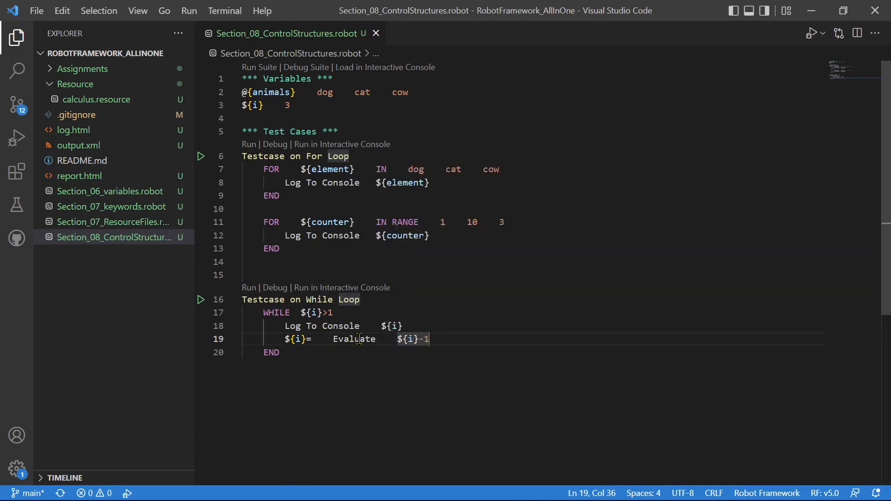
mouse_move(384, 345)
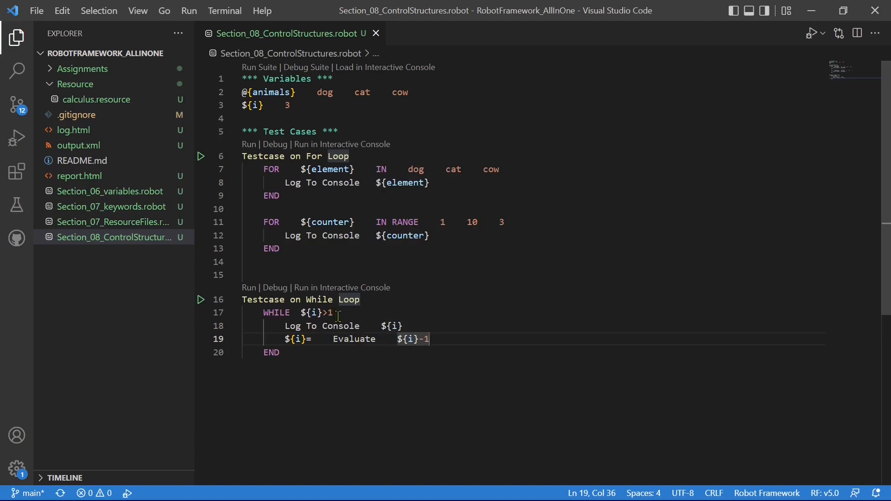
left_click(334, 312)
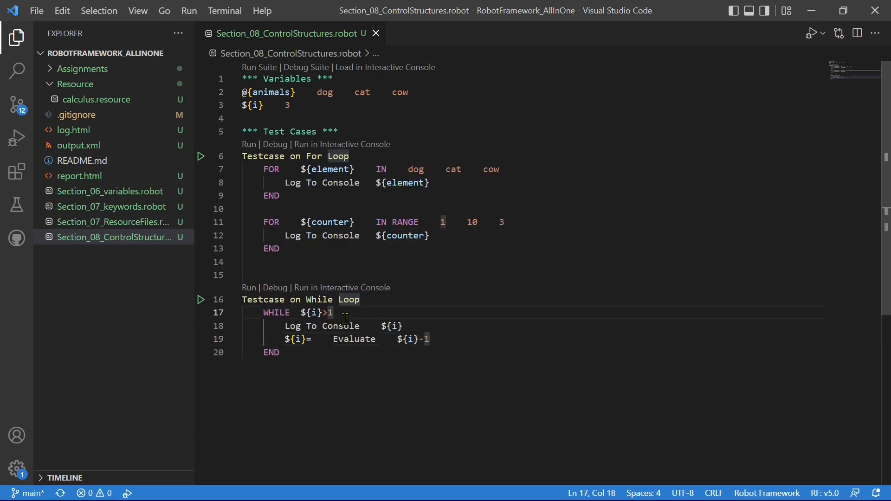
mouse_move(250, 288)
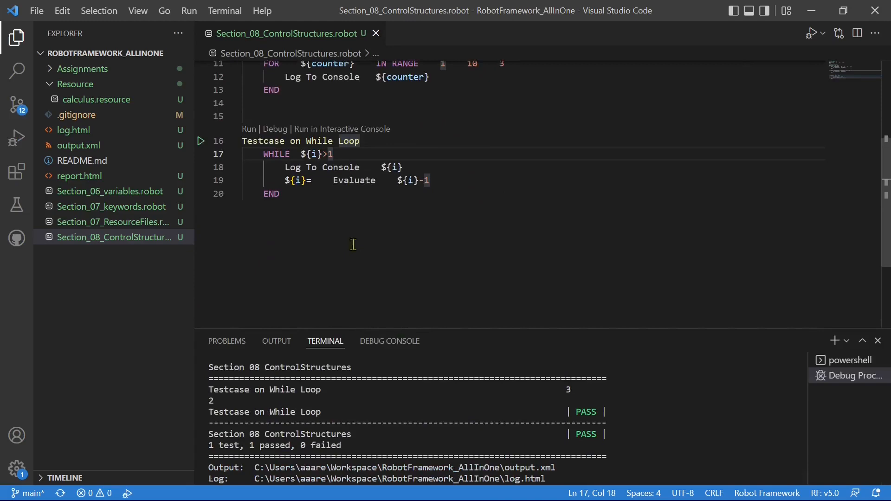
mouse_move(369, 202)
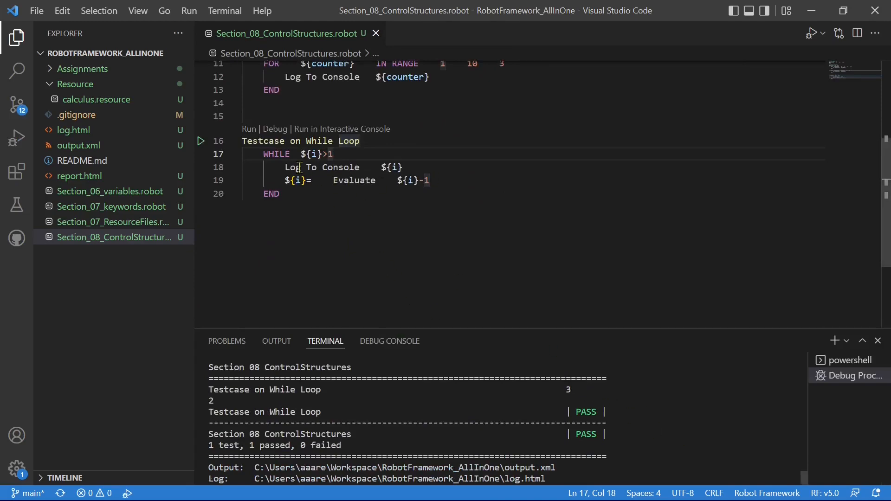
mouse_move(316, 153)
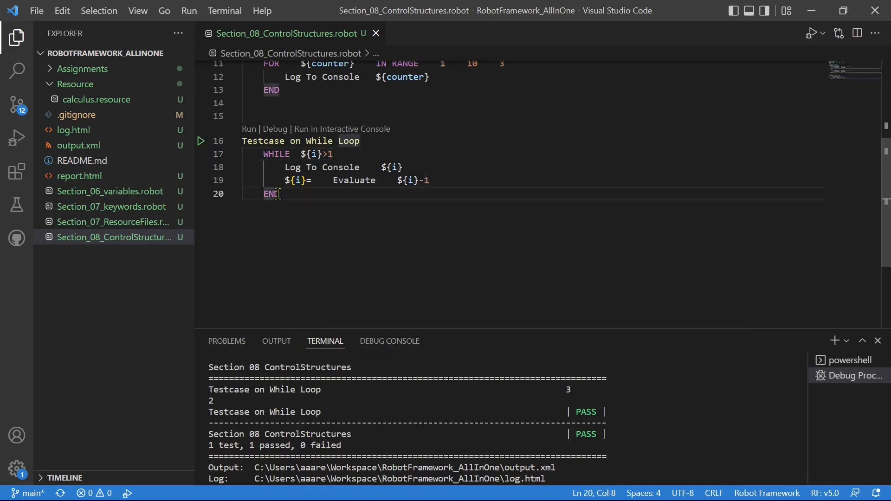
Step: Comment out the counter loop and add 'WHILE True limit=3s' logging a message
key("ctrl+/")
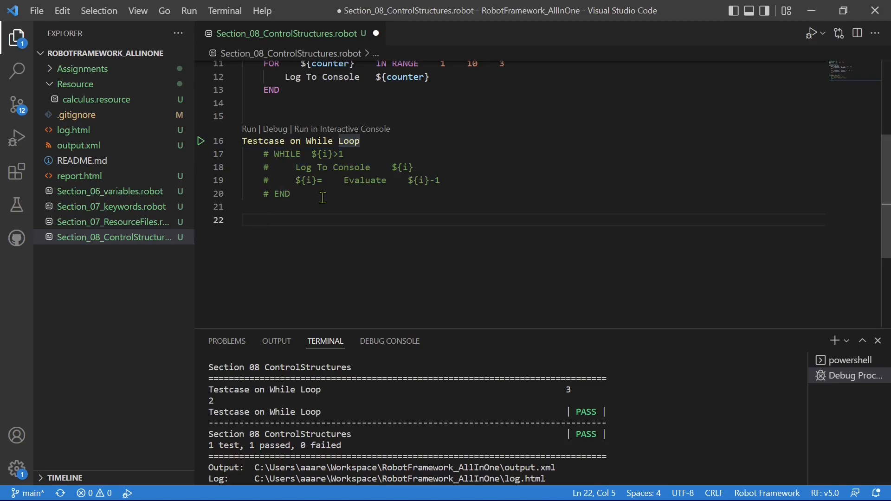
type("Whi")
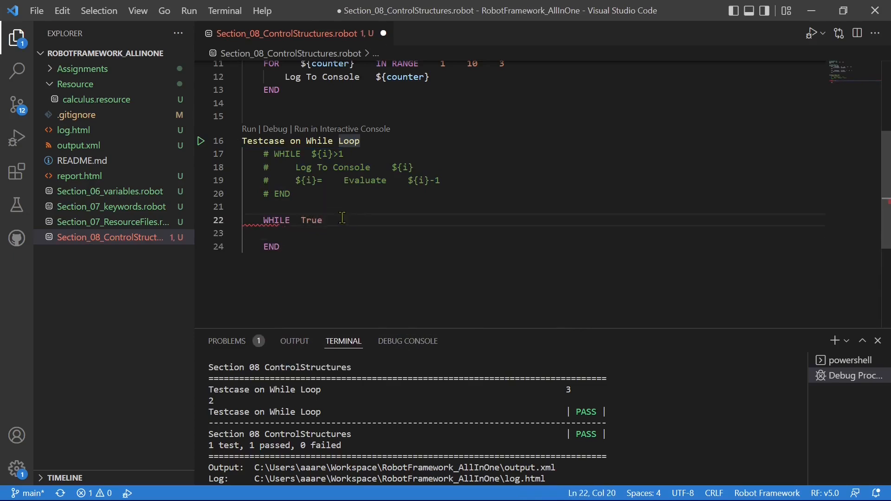
type("1")
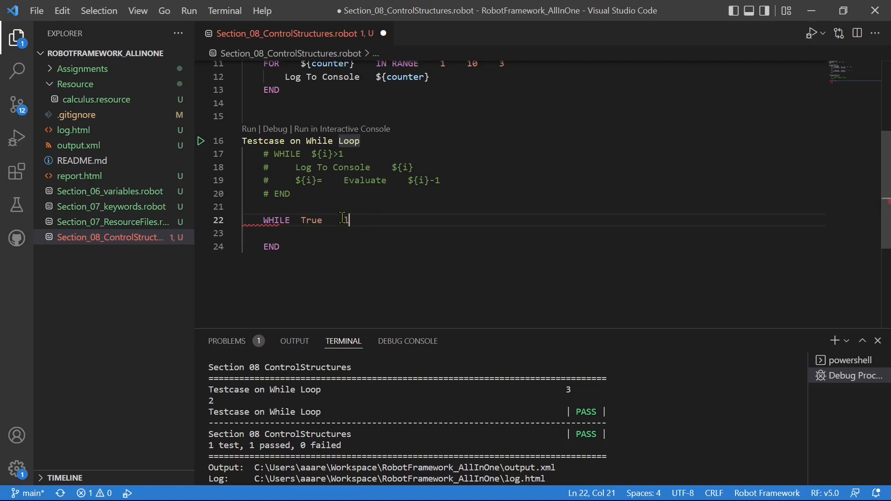
type("limit=")
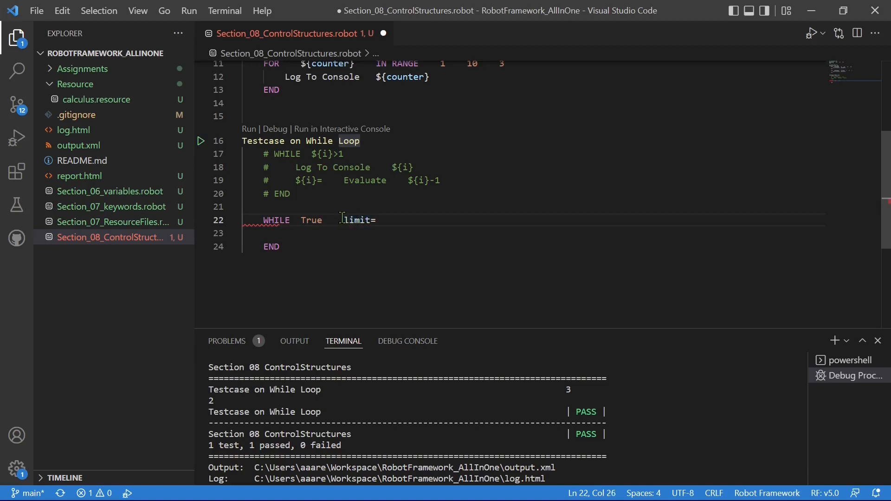
type("10")
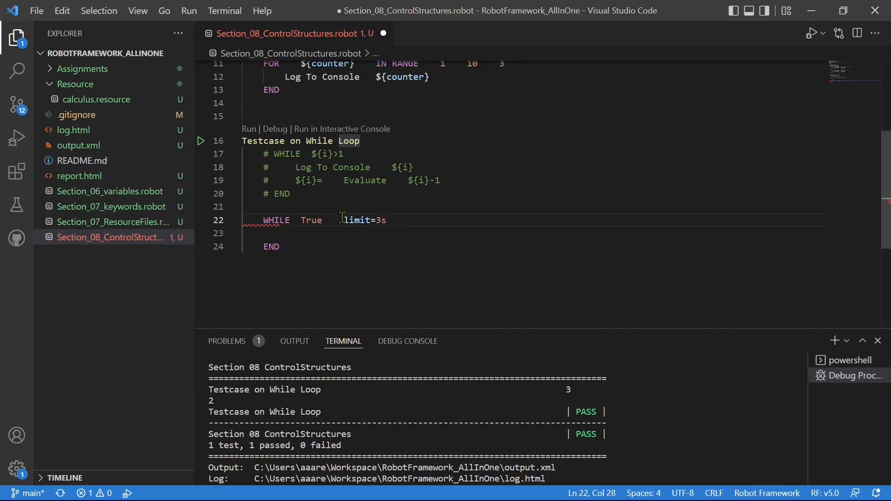
type("Log To Console    message")
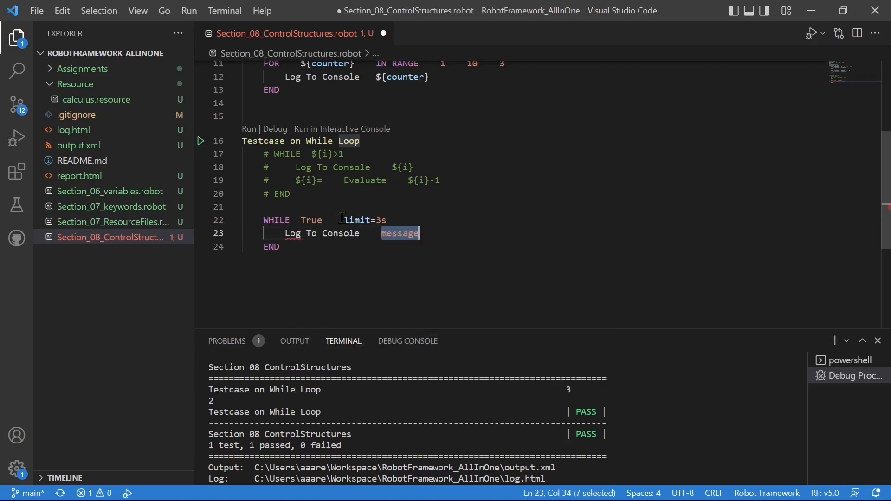
type("Inside While Loop")
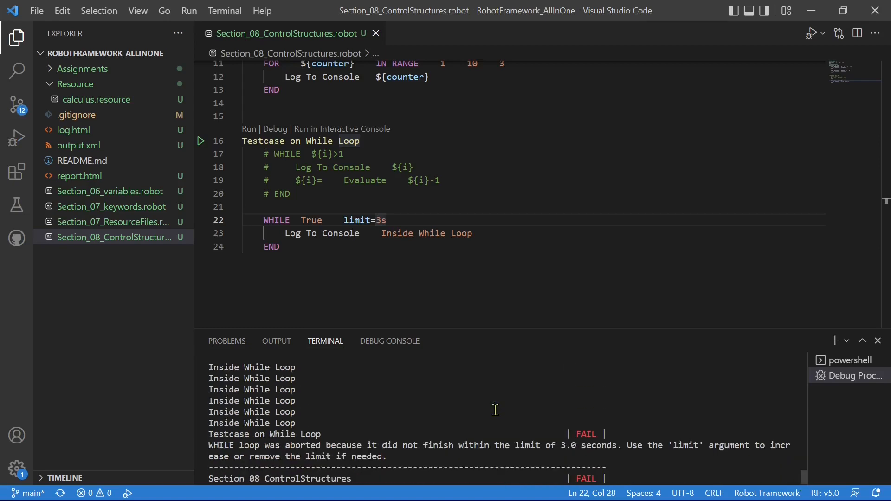
mouse_move(597, 428)
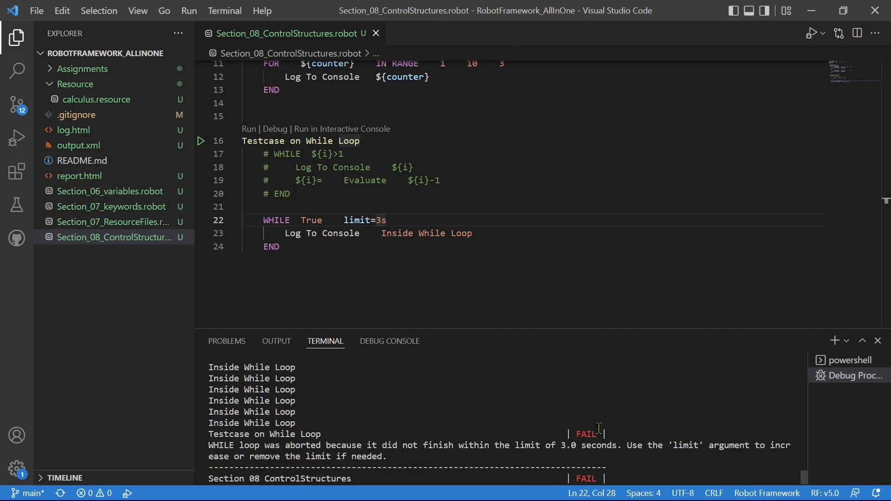
Step: Select the FAIL status in the terminal run output
double_click(585, 433)
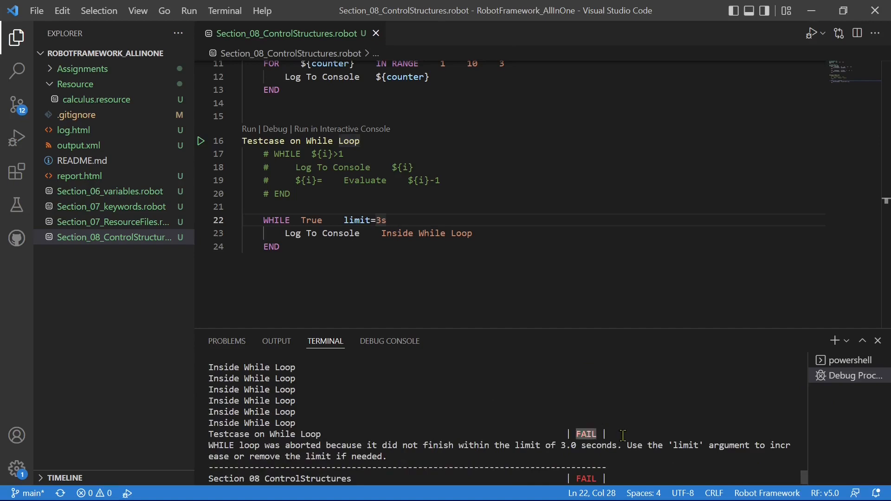